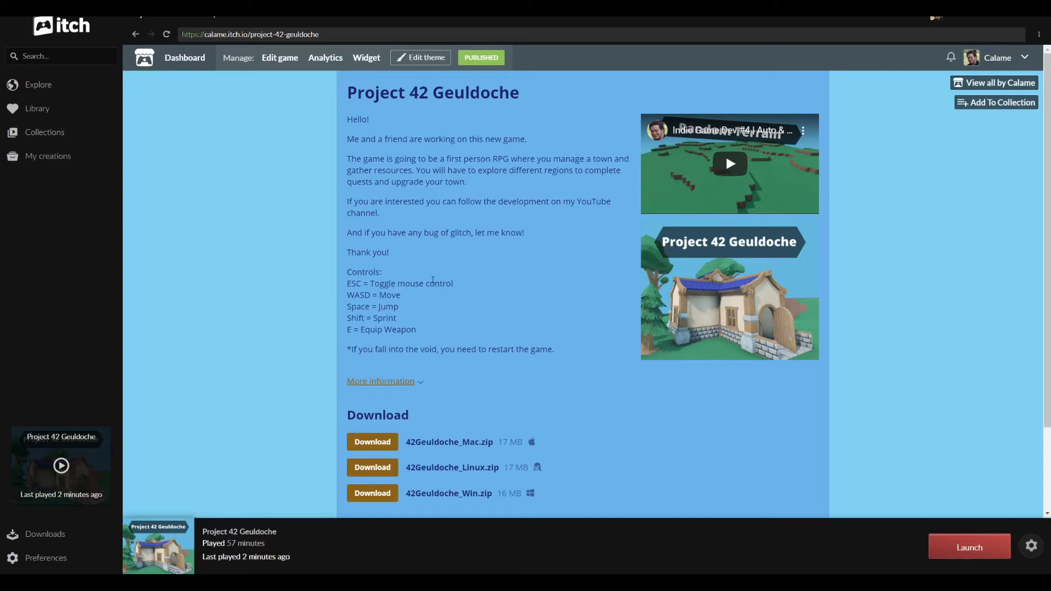
mouse_move(453, 265)
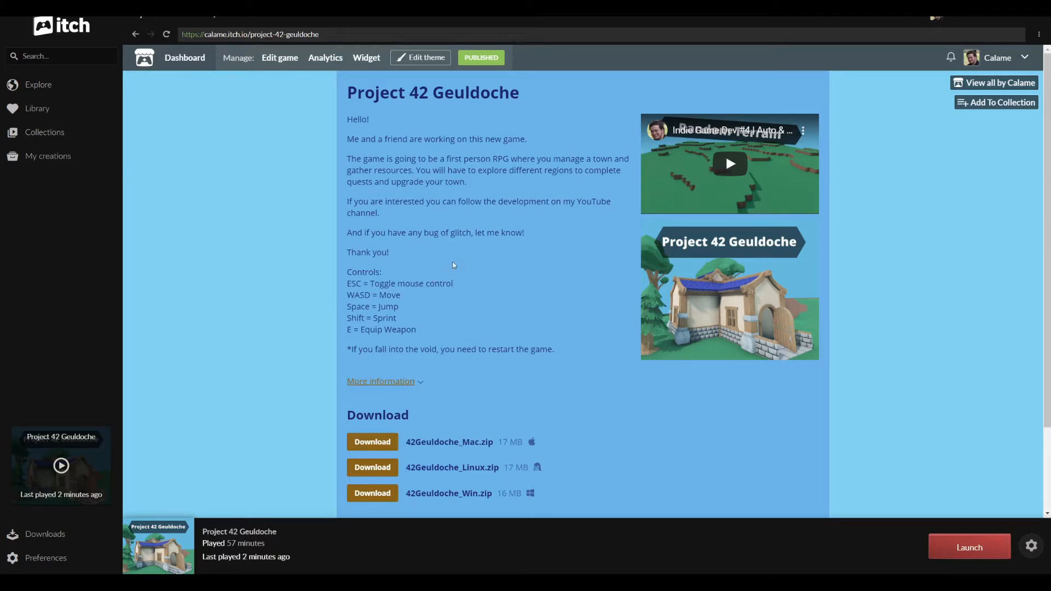
mouse_move(458, 257)
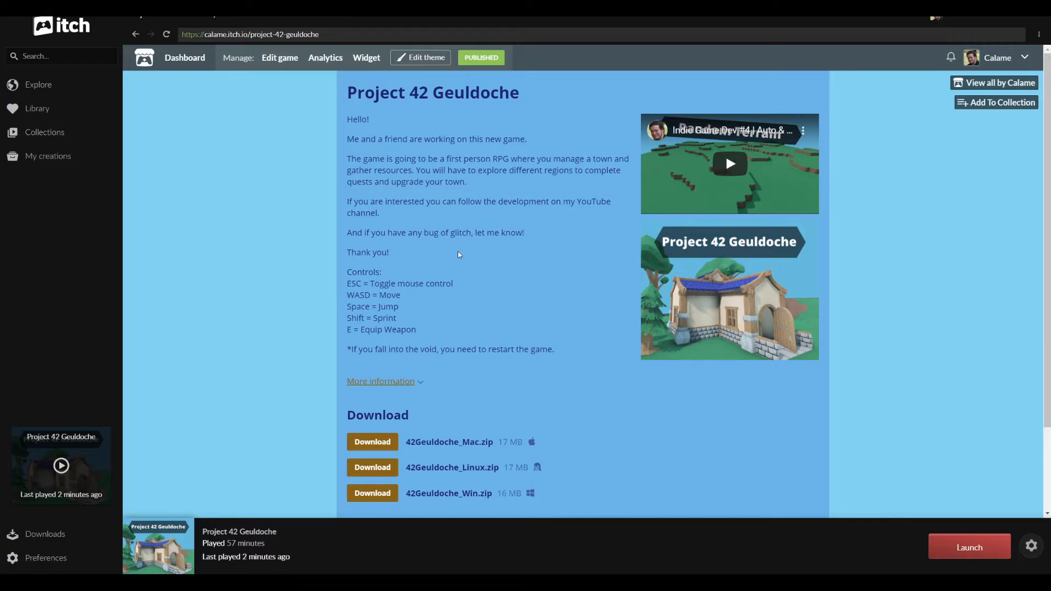
mouse_move(471, 260)
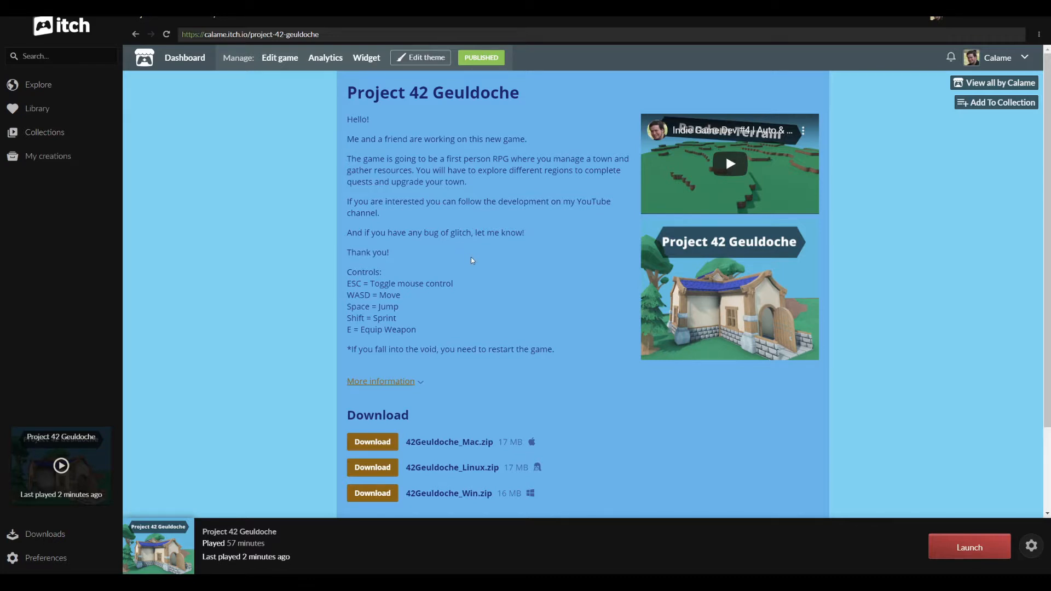
mouse_move(478, 248)
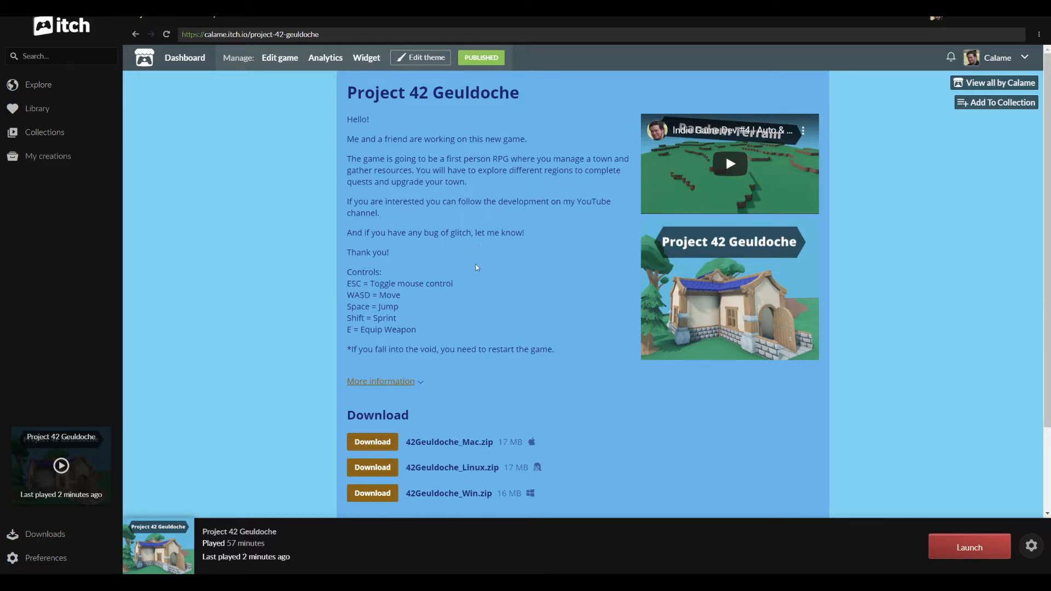
mouse_move(728, 387)
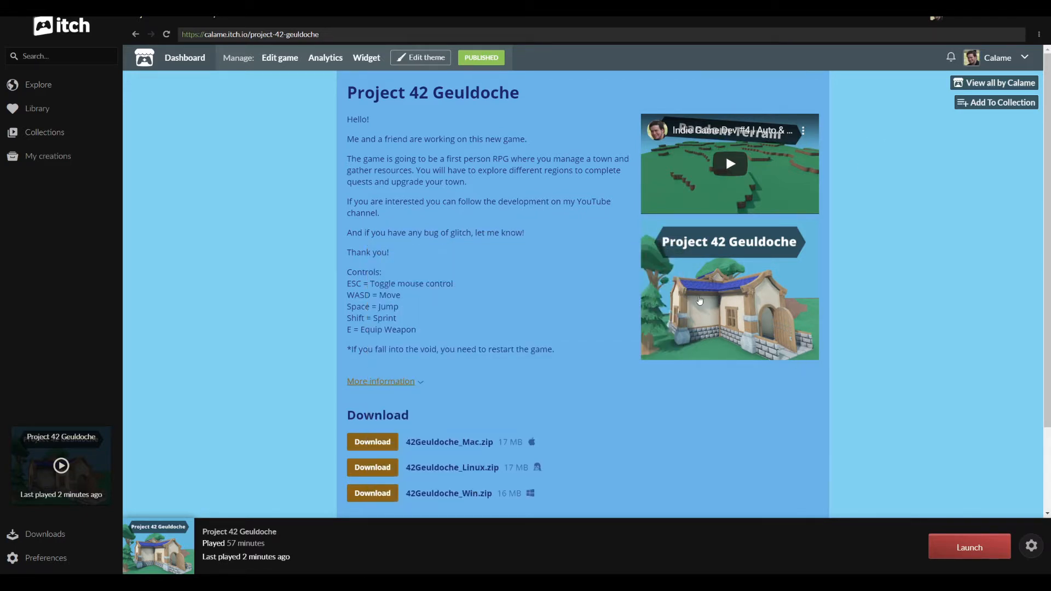
mouse_move(715, 421)
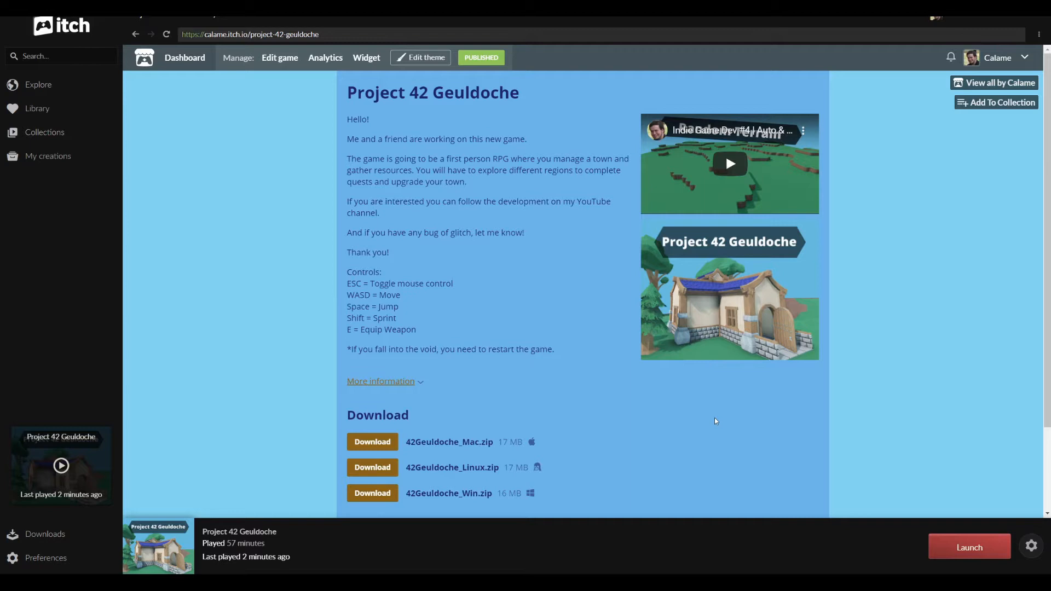
mouse_move(990, 572)
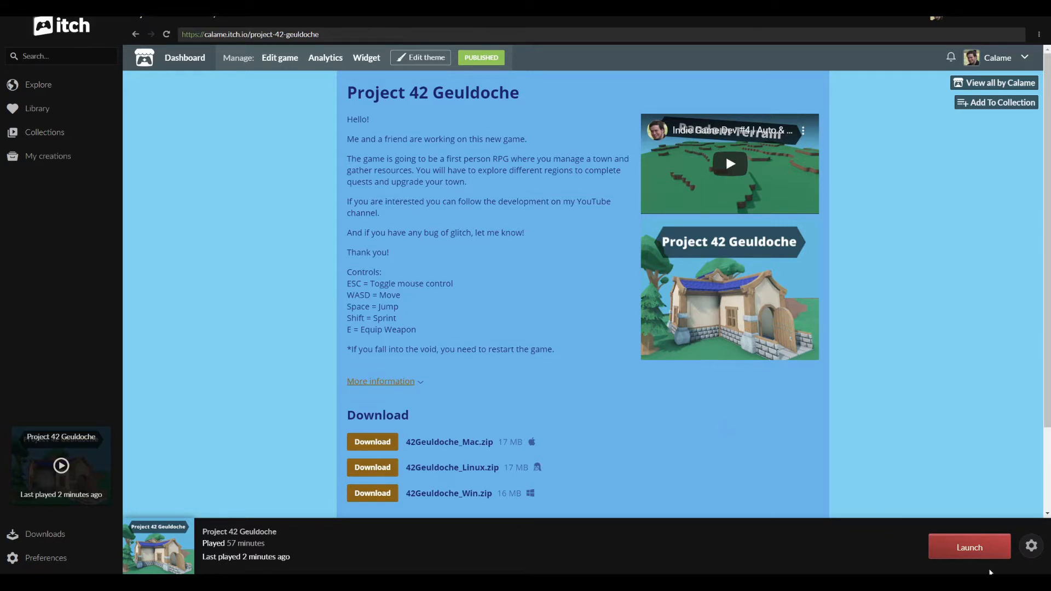
Launch Project 42 Geuldoche and load a random walled grass-and-dirt map with L
left_click(967, 547)
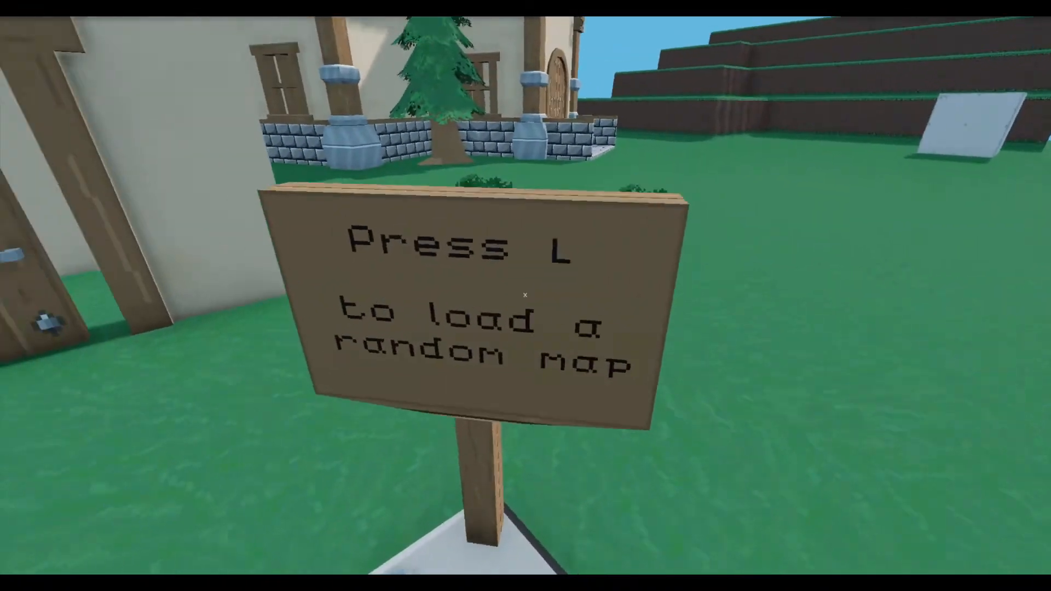
key("l")
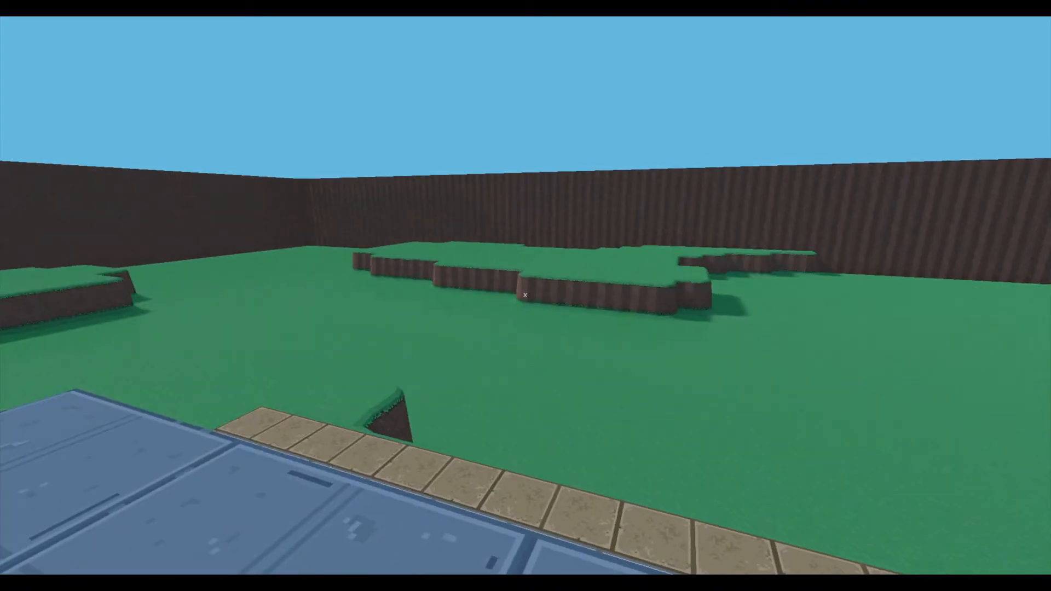
mouse_move(525, 296)
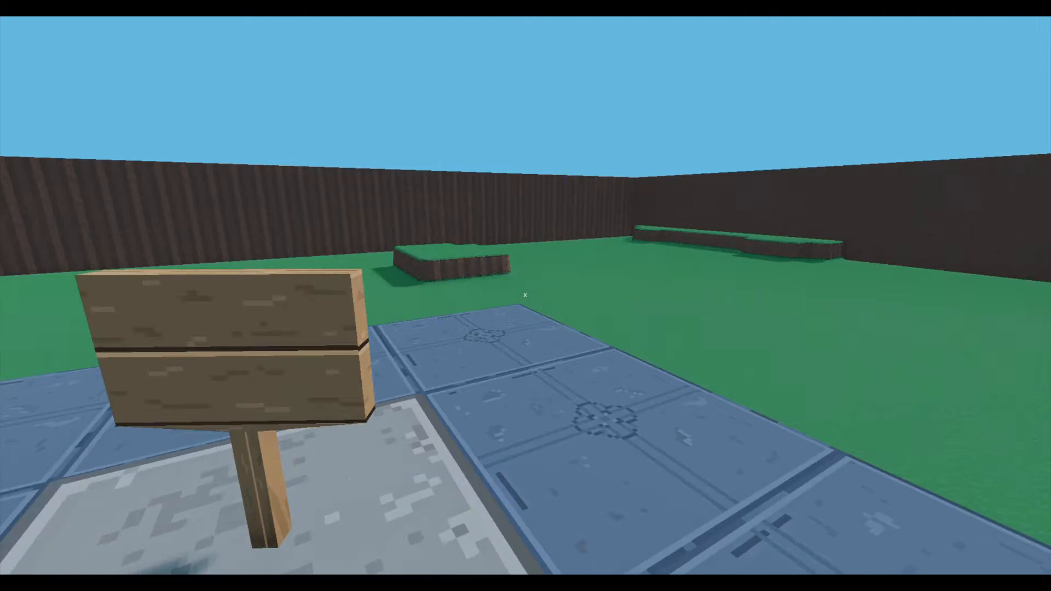
mouse_move(526, 295)
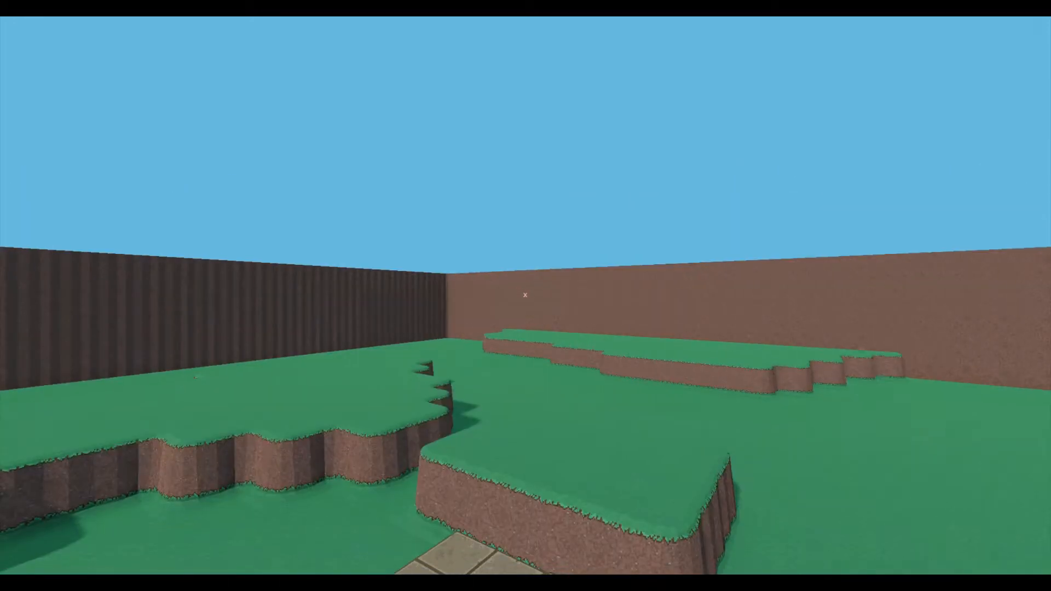
mouse_move(525, 296)
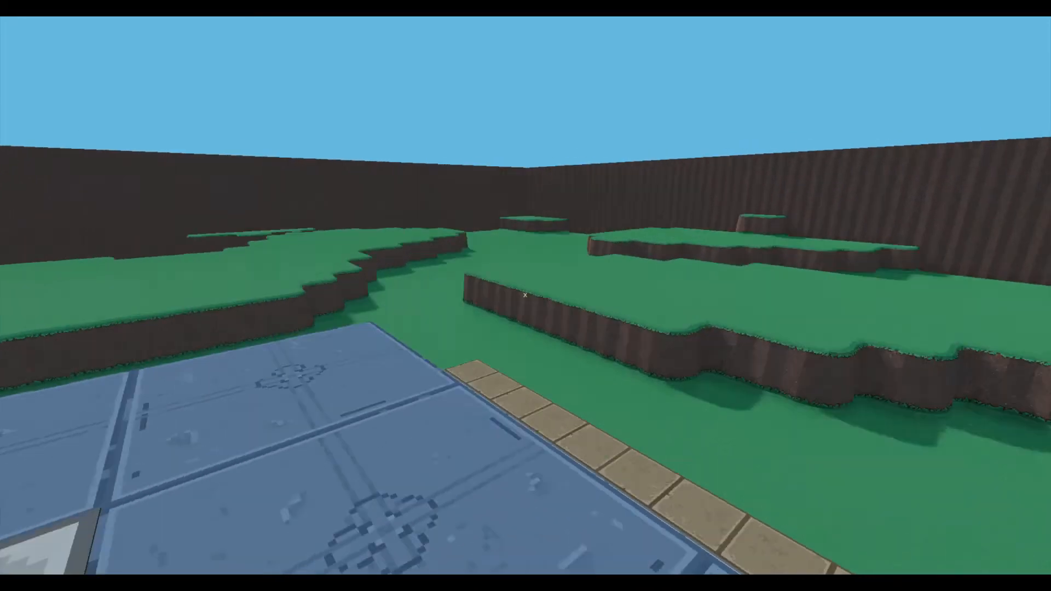
mouse_move(526, 296)
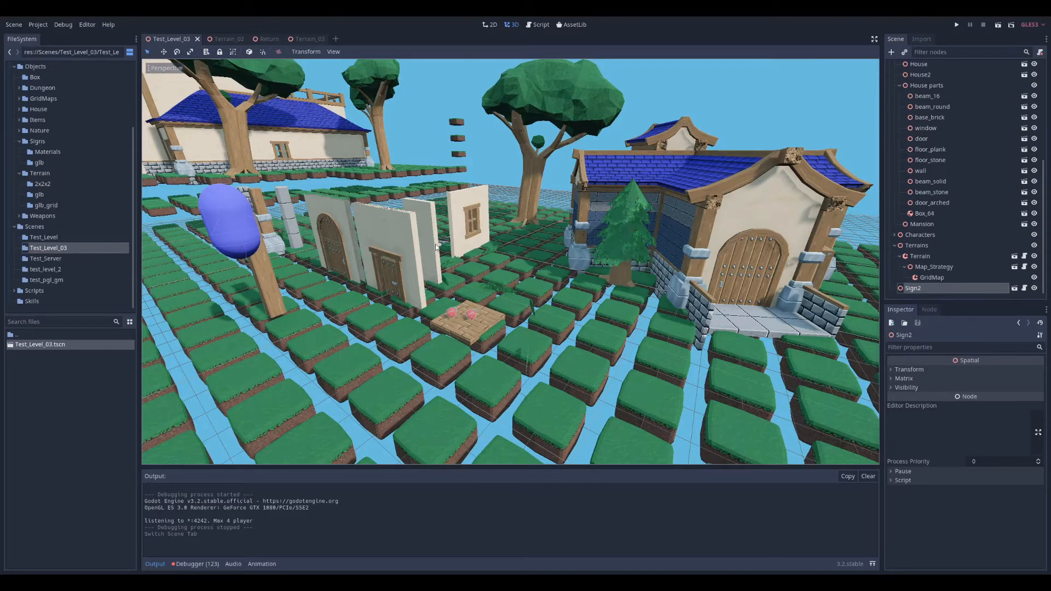
mouse_move(540, 264)
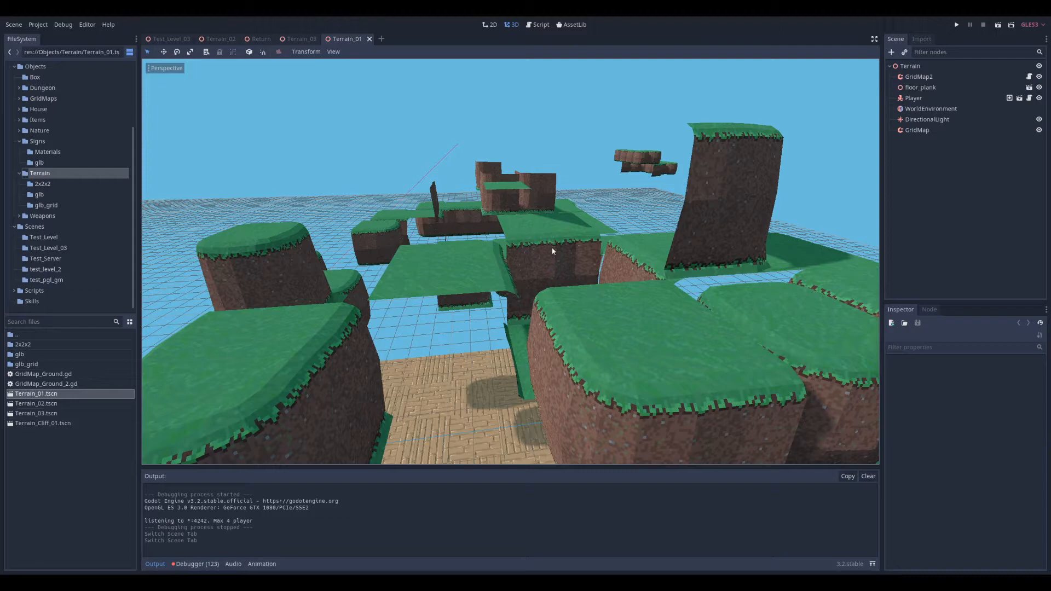
mouse_move(520, 274)
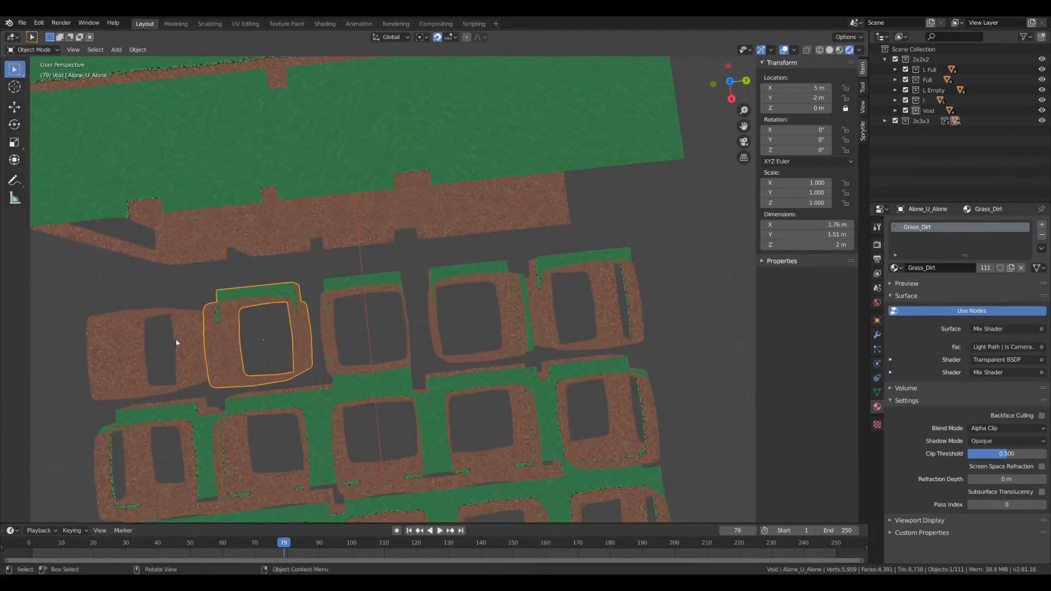
Select the Mid Alone.002 tile to inspect its alpha-clipped Grass_Dirt material
left_click(134, 348)
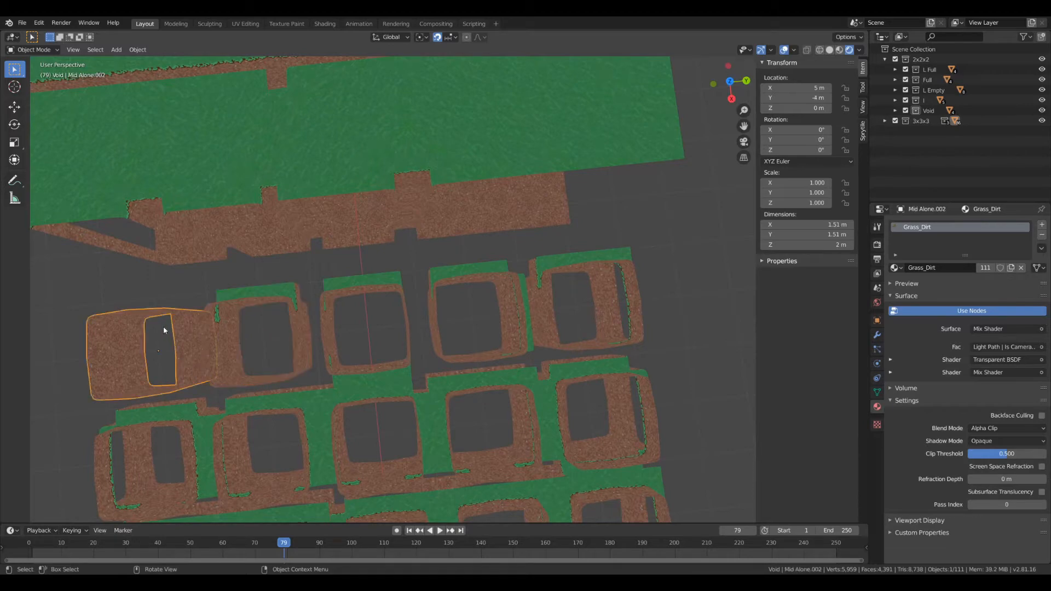
mouse_move(257, 303)
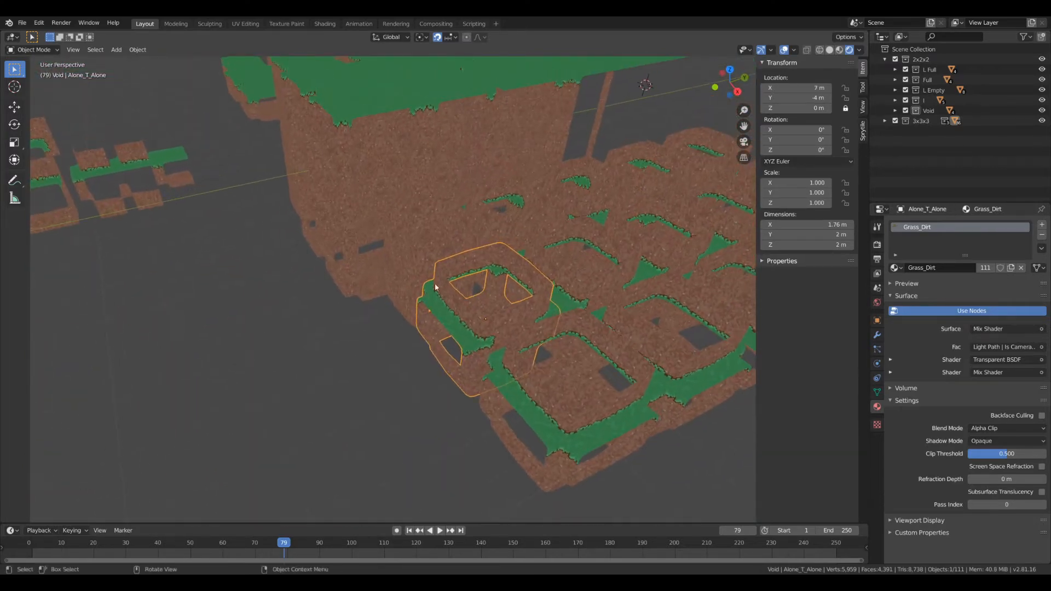
mouse_move(443, 334)
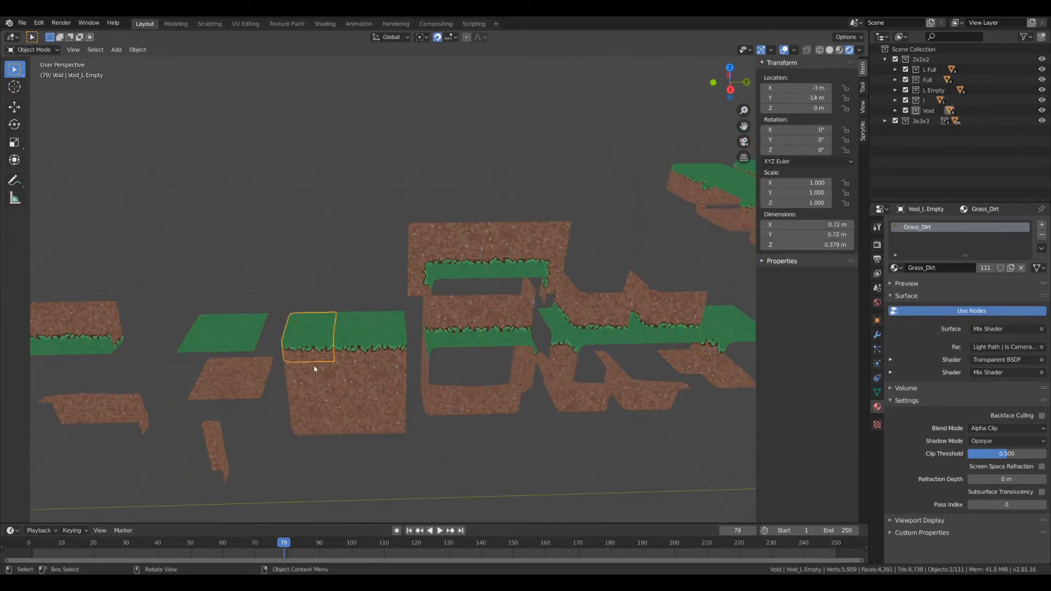
key("alt+tab")
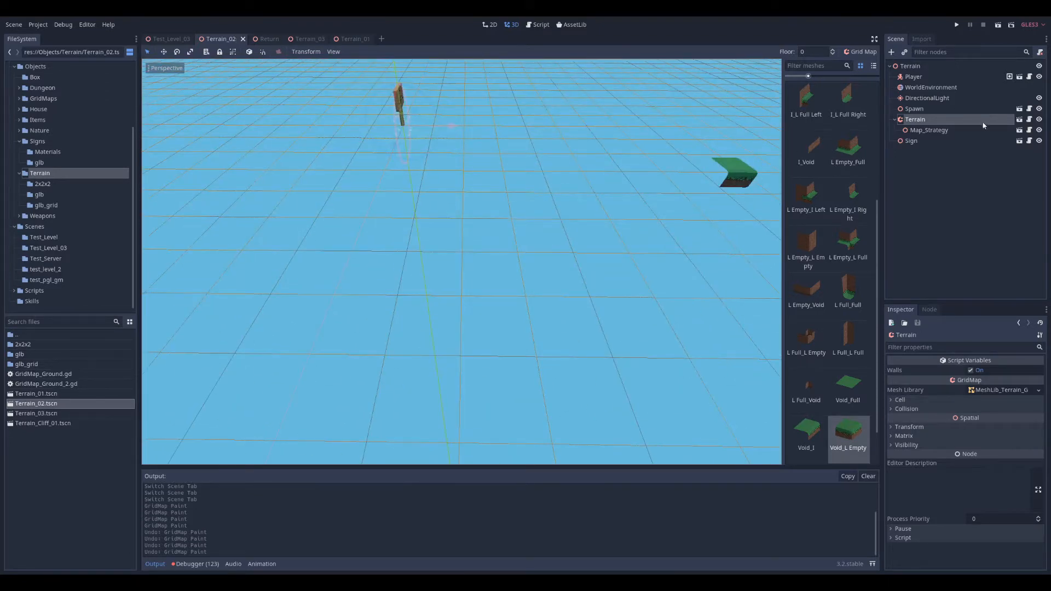
Open the Auto_Terrain.gd script attached to the Terrain GridMap node
left_click(540, 25)
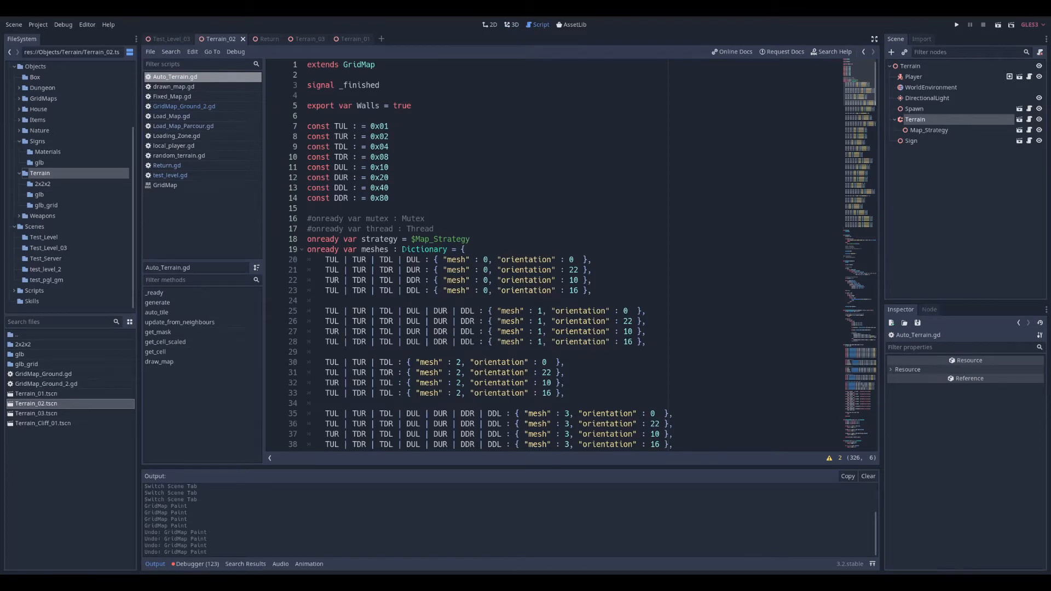
Scroll down through the Auto_Terrain.gd script to read its code
scroll("down", 3)
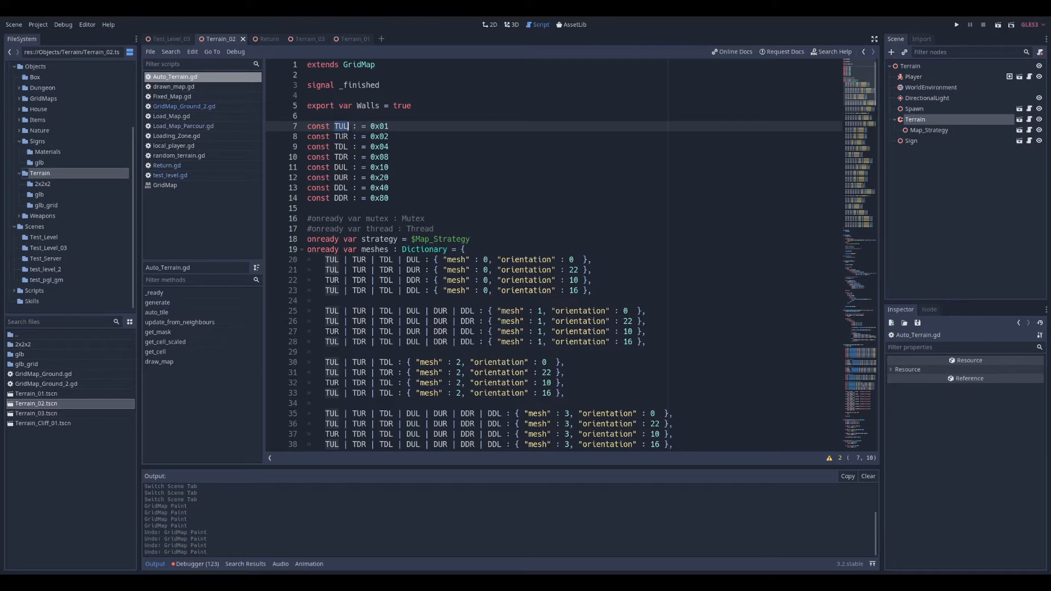
scroll("down", 3)
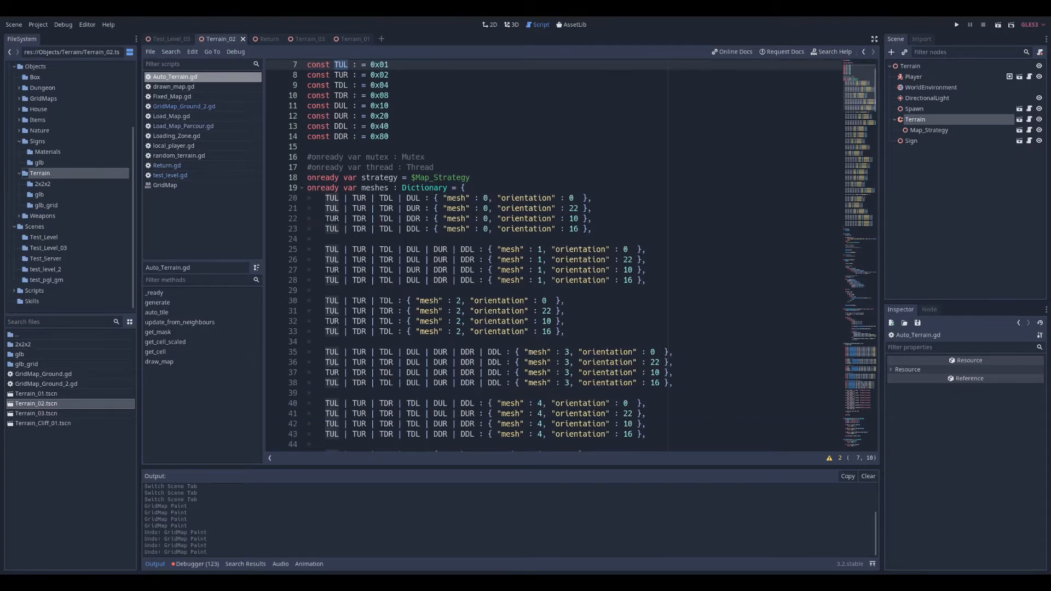
scroll("down", 3)
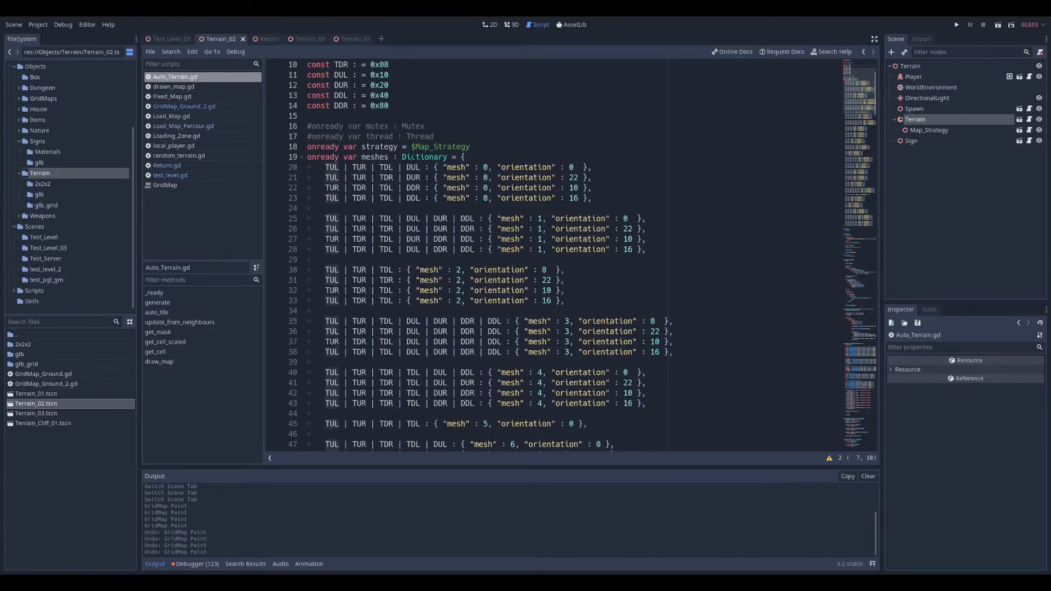
scroll("down", 3)
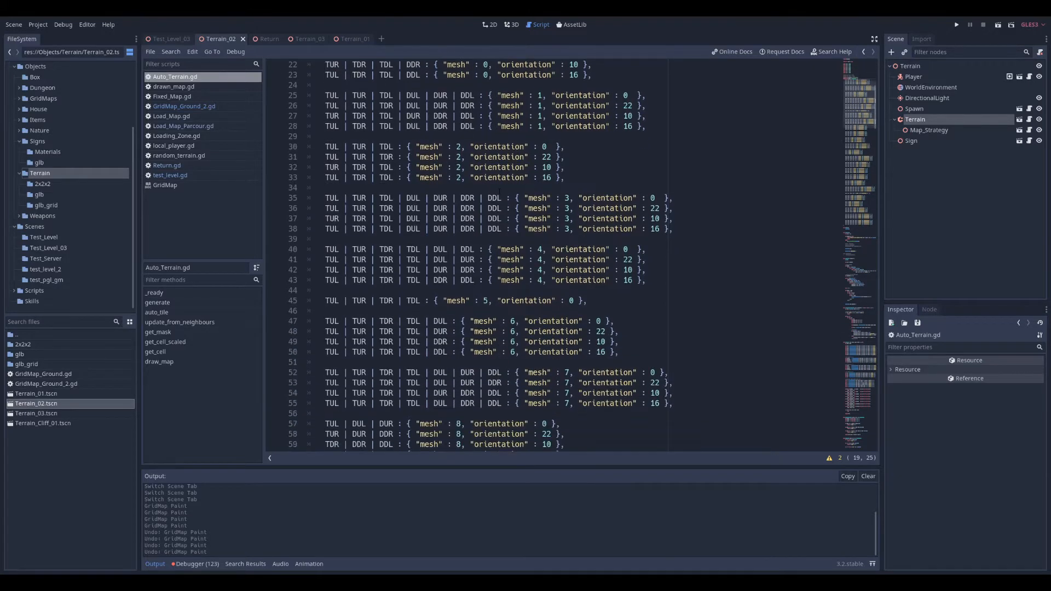
scroll("down", 3)
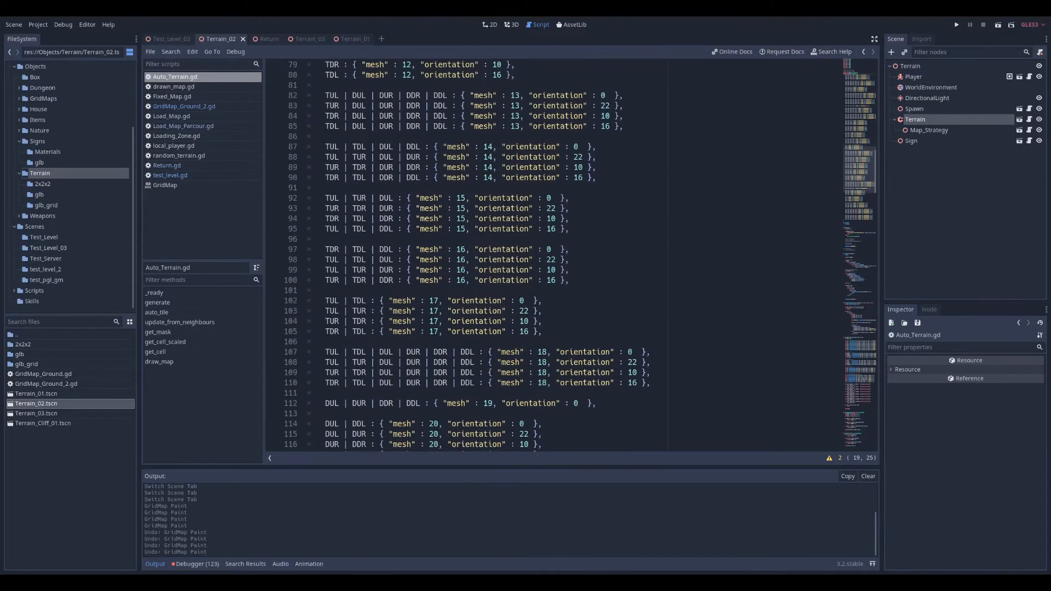
scroll("down", 3)
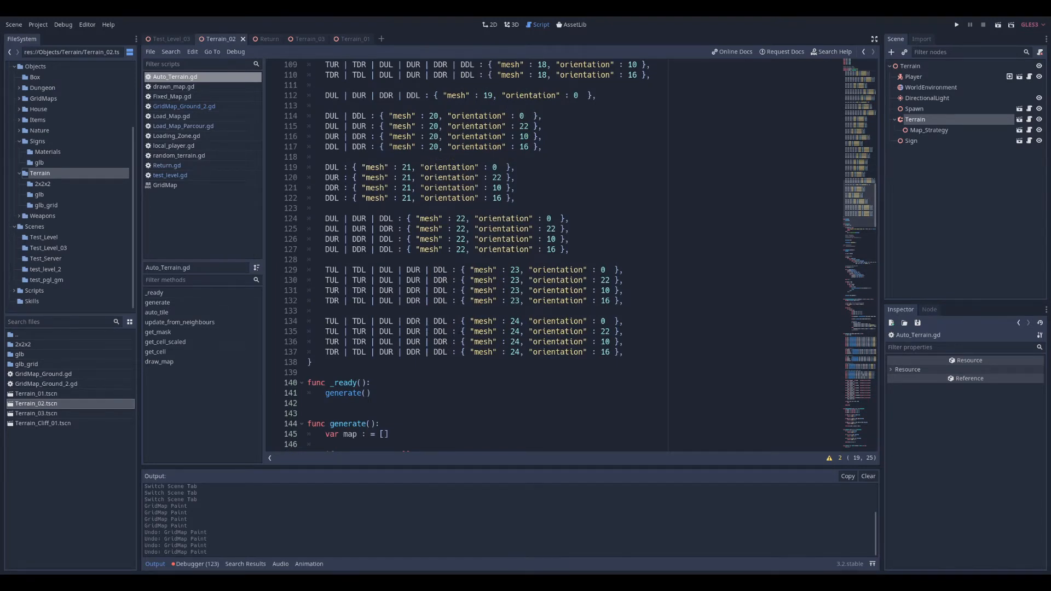
scroll("down", 3)
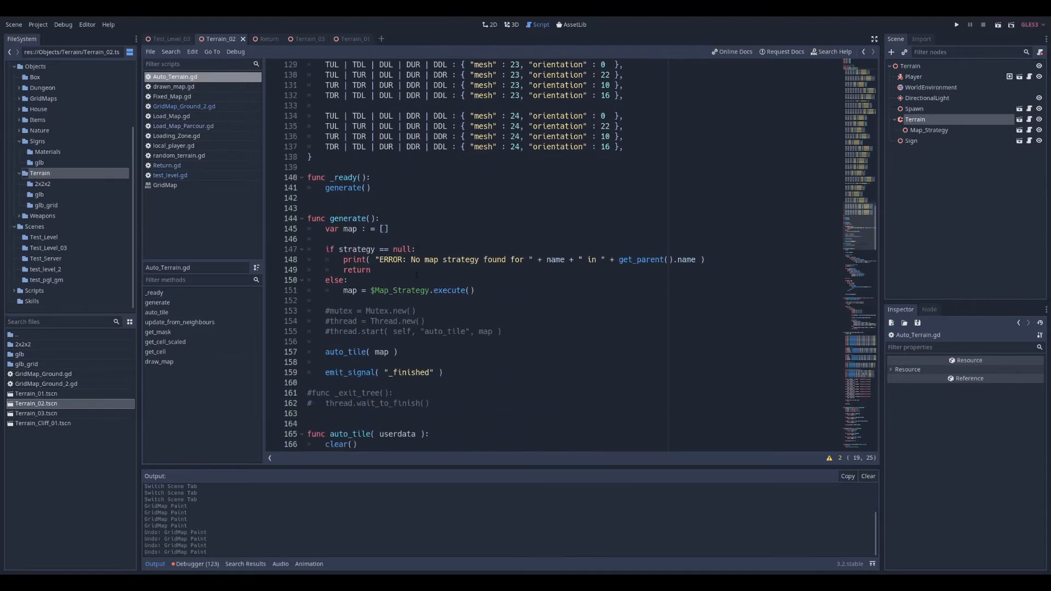
scroll("down", 3)
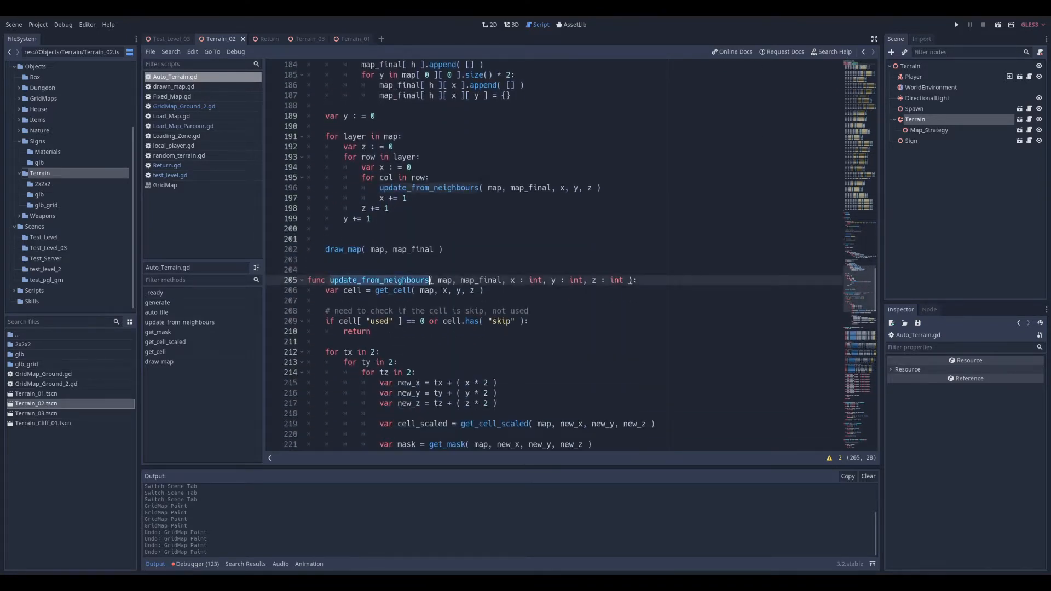
scroll("down", 3)
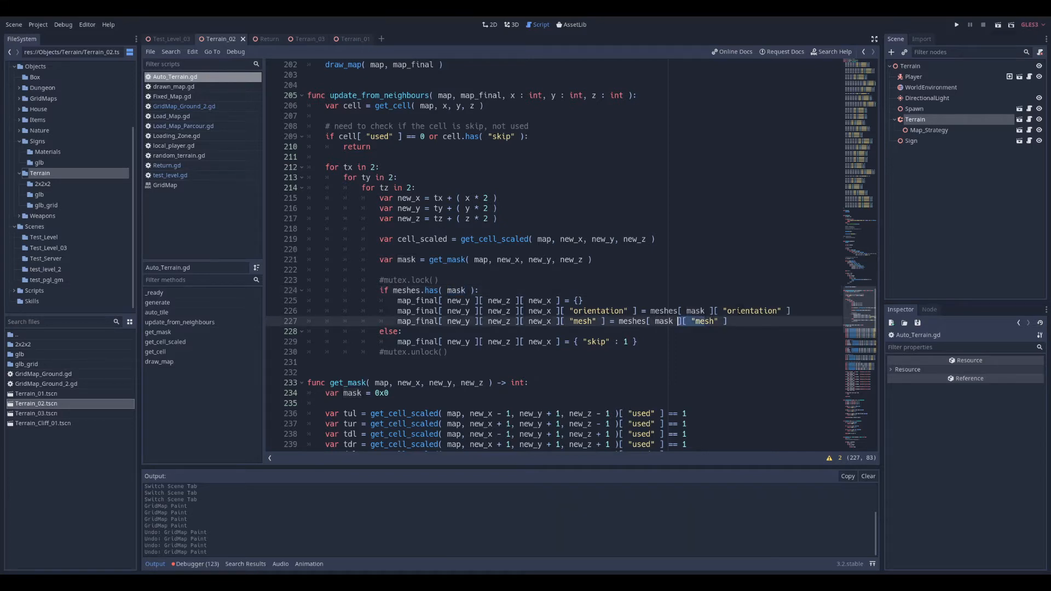
scroll("down", 3)
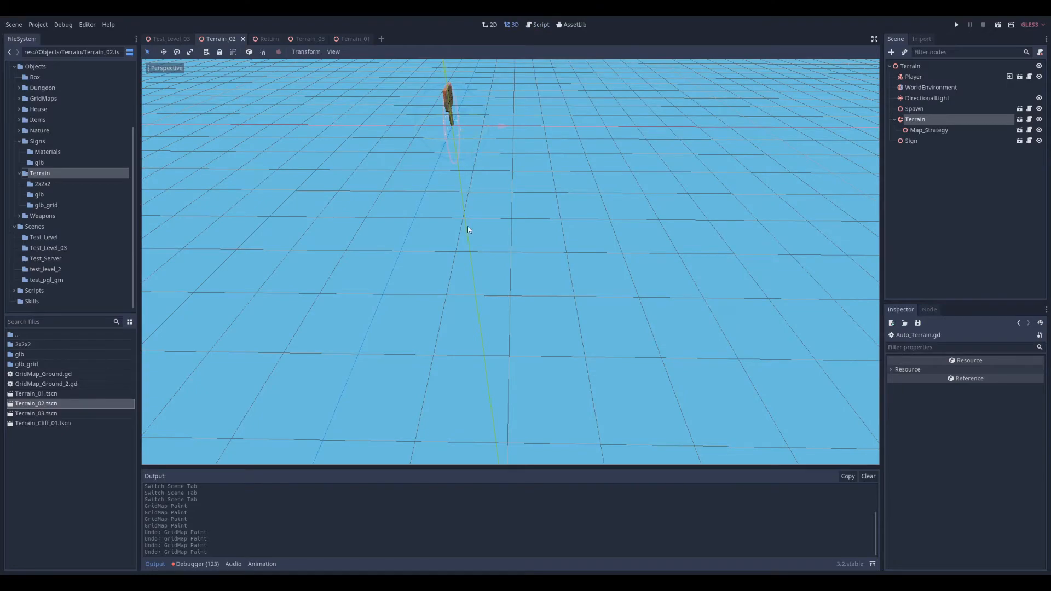
Play the scene to walk around the generated grass-dirt terrain
left_click(957, 24)
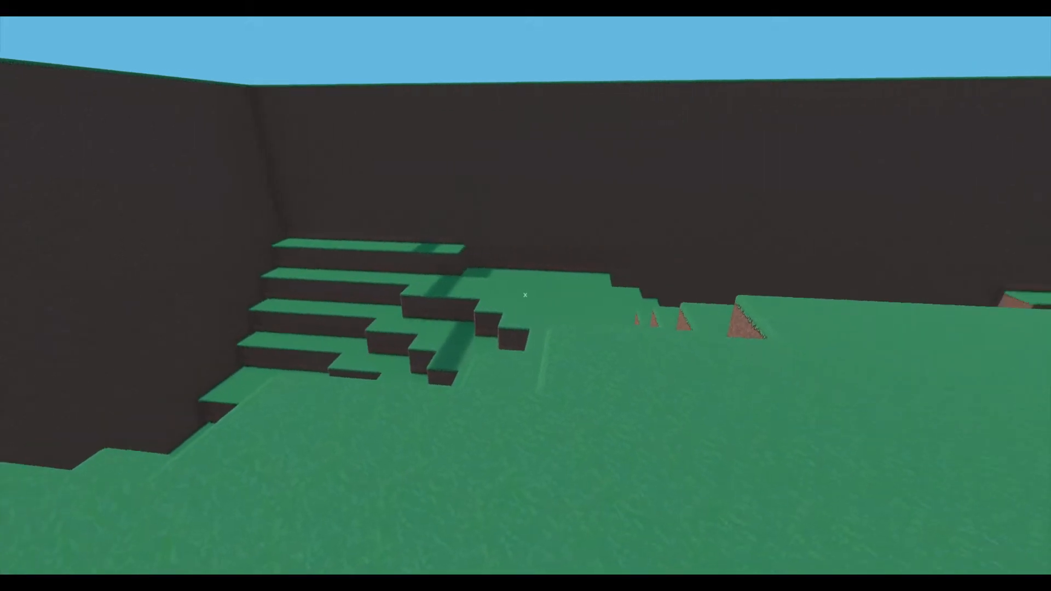
mouse_move(526, 296)
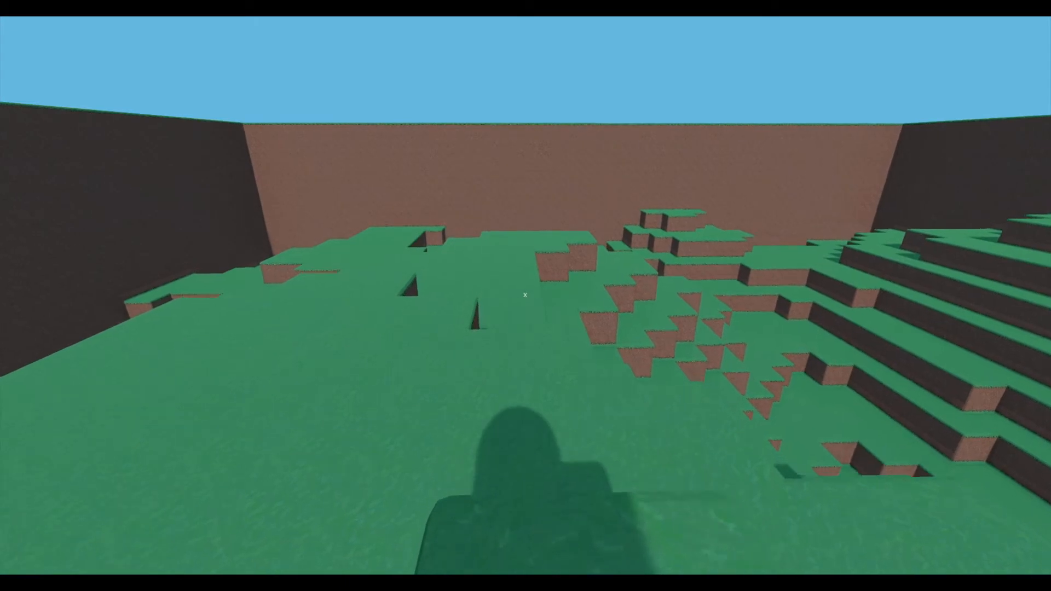
mouse_move(525, 296)
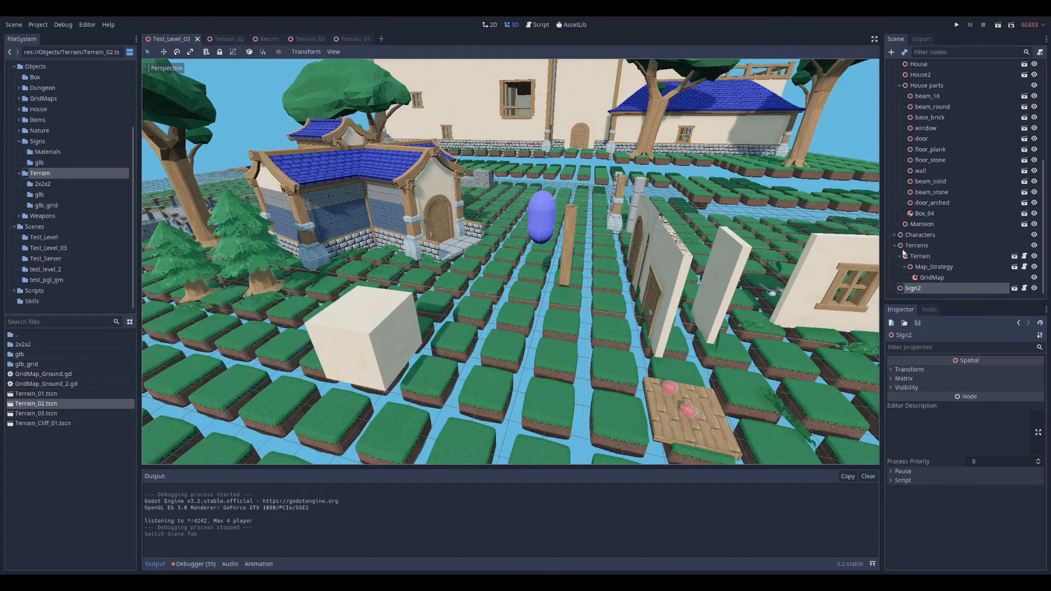
Select the Test_Level_03 GridMap, paint a grass tile, and launch the level
left_click(932, 277)
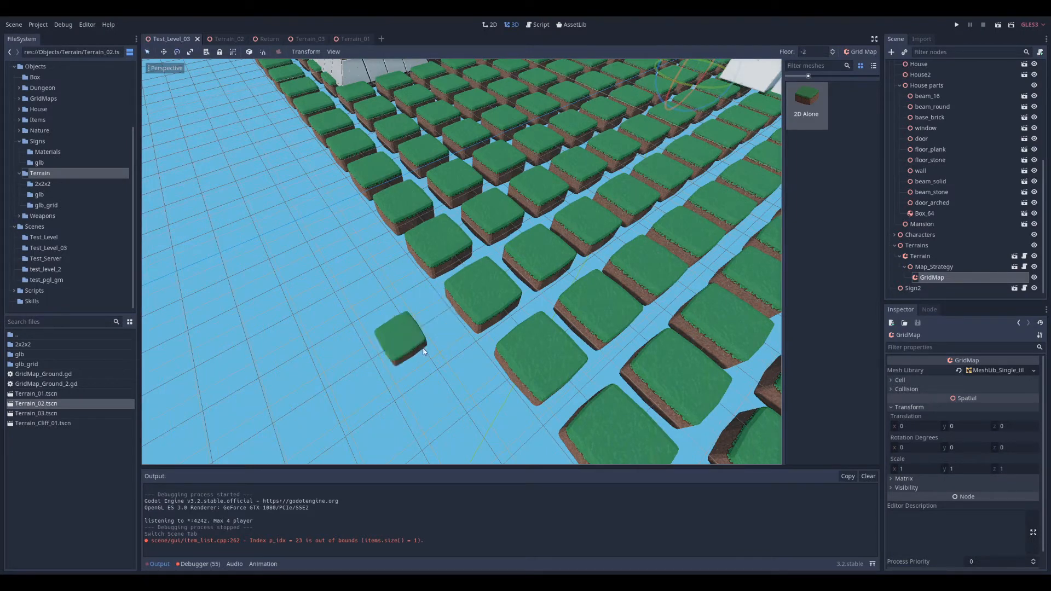
left_click(833, 51)
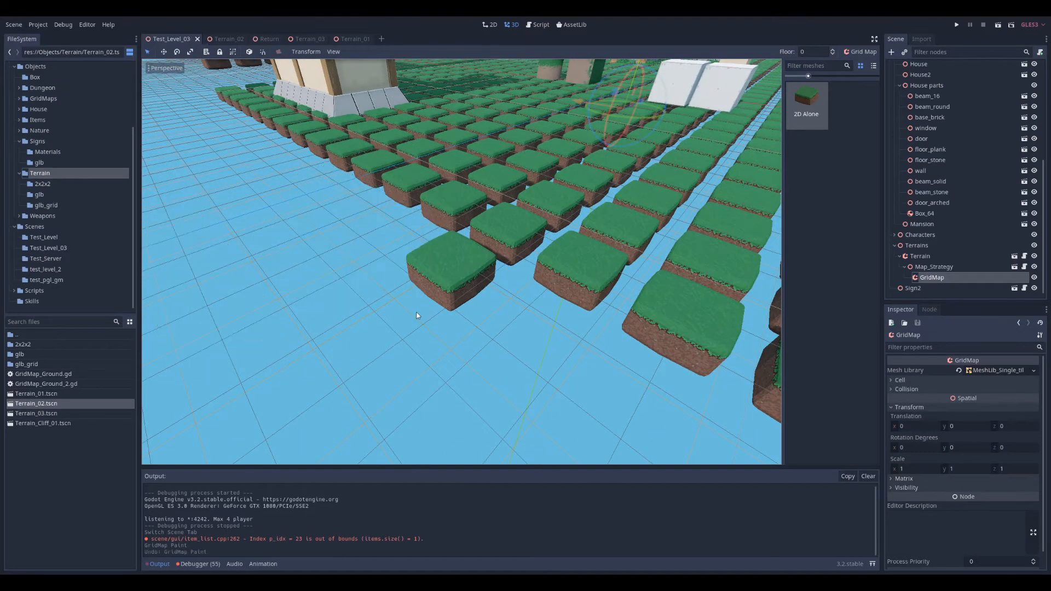
left_click(221, 38)
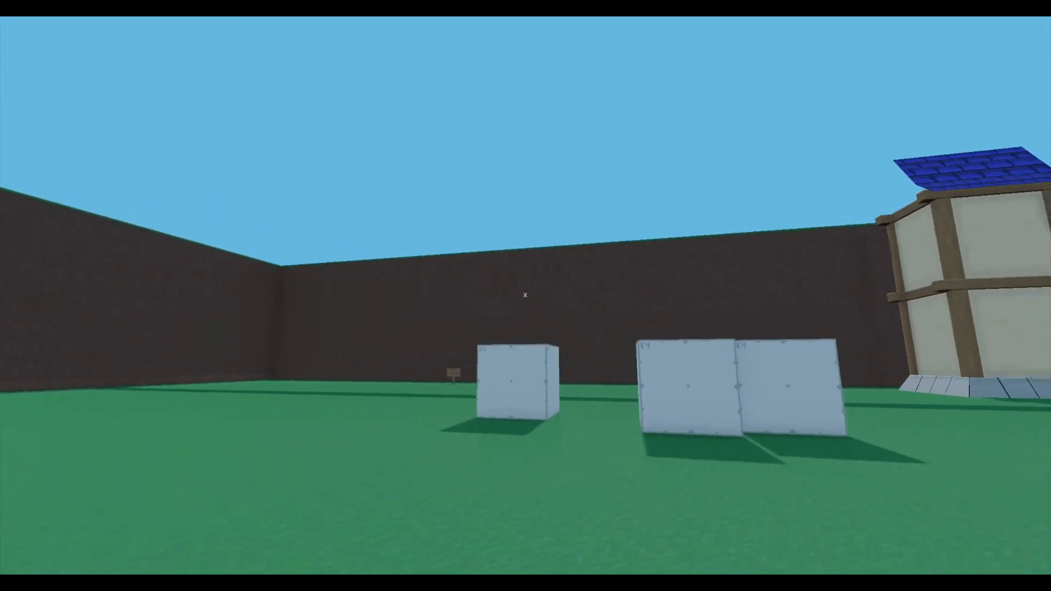
mouse_move(526, 295)
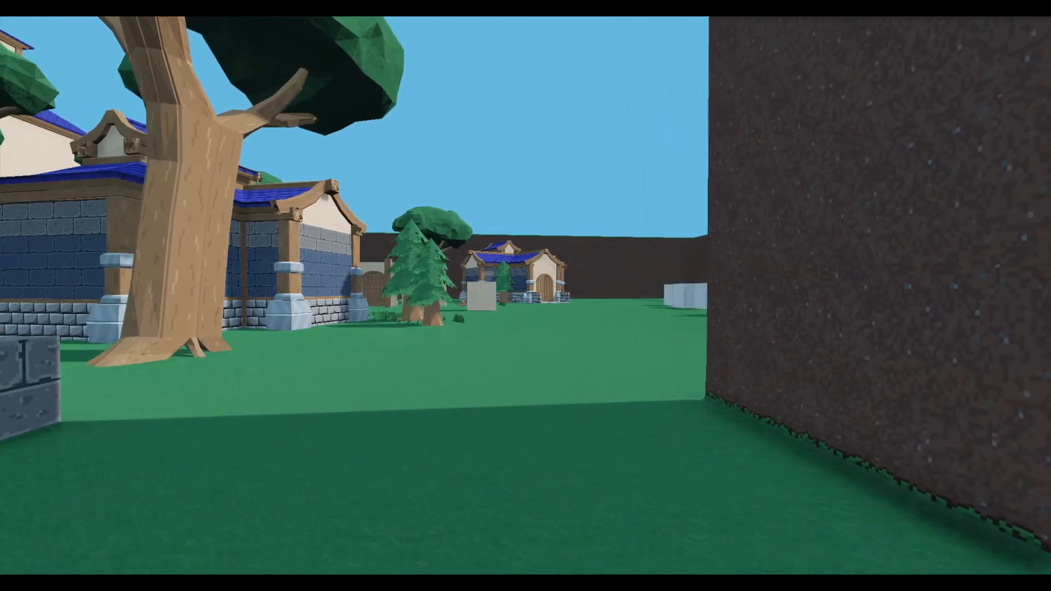
mouse_move(525, 296)
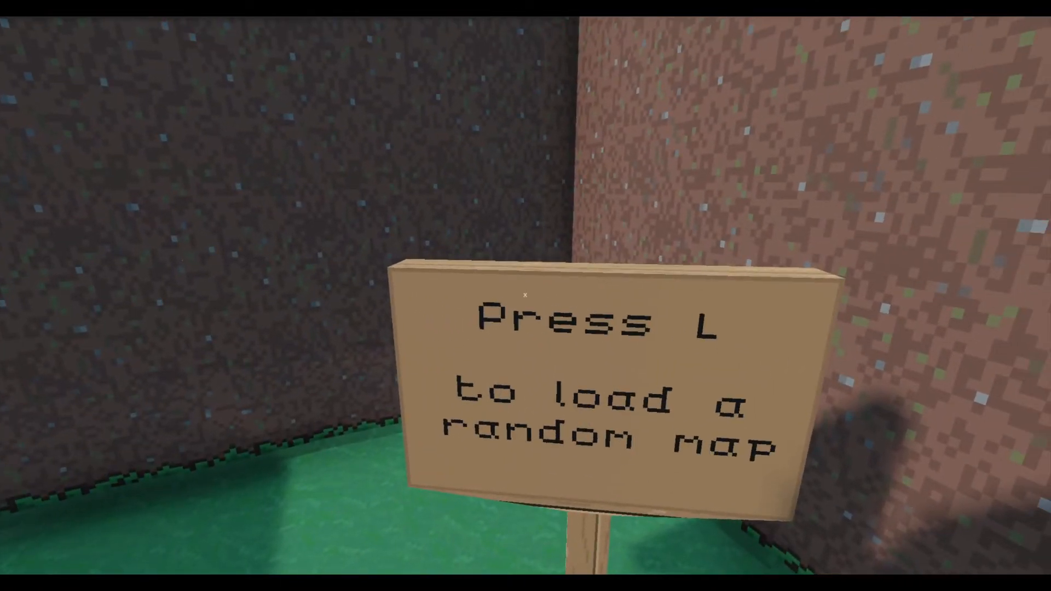
Load a random map with L from the sign in the walled drawn level
key("l")
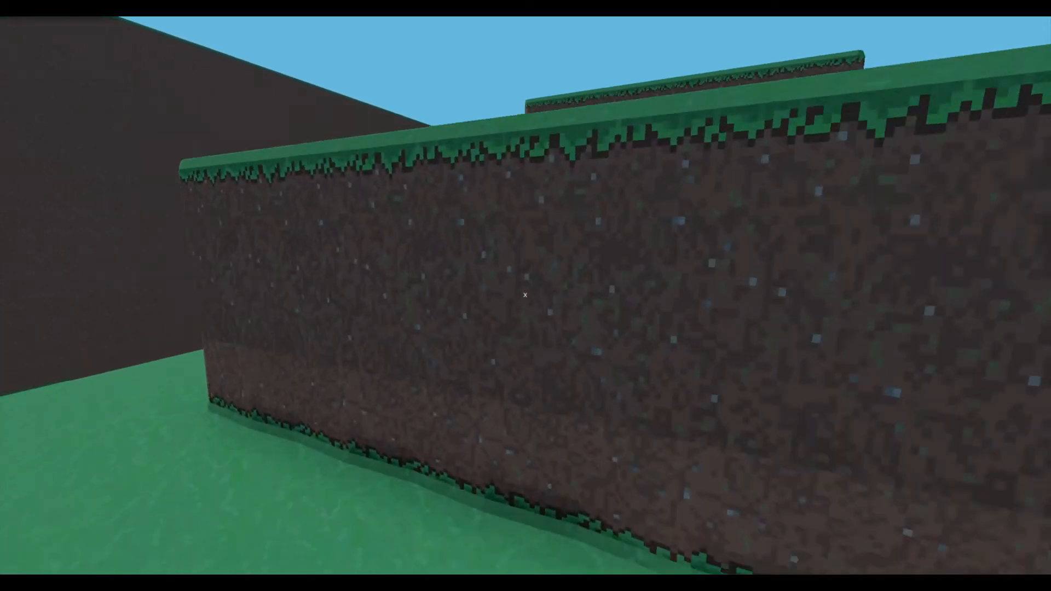
mouse_move(526, 296)
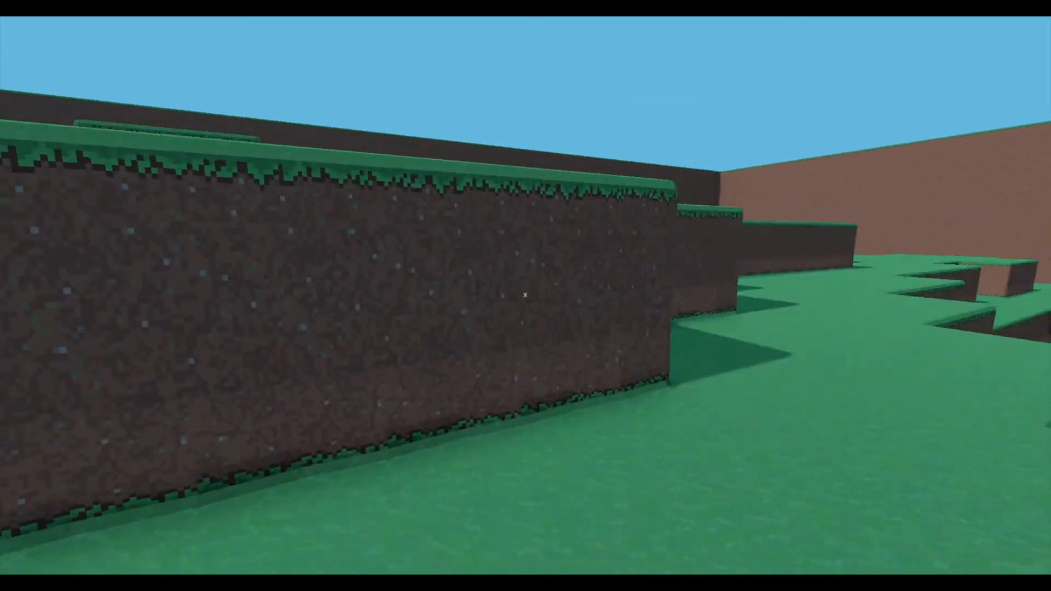
mouse_move(526, 296)
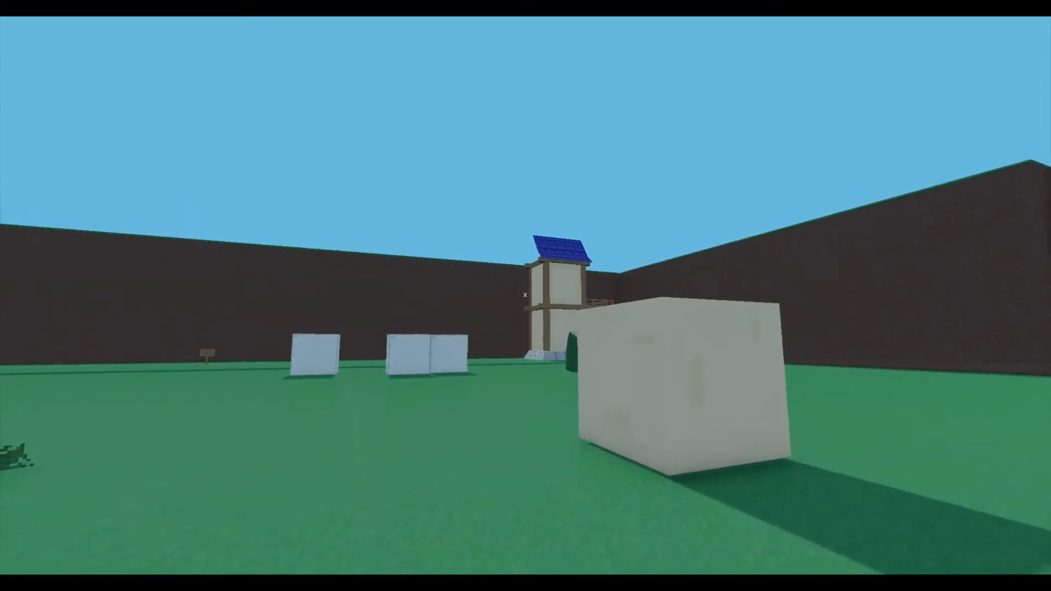
mouse_move(526, 295)
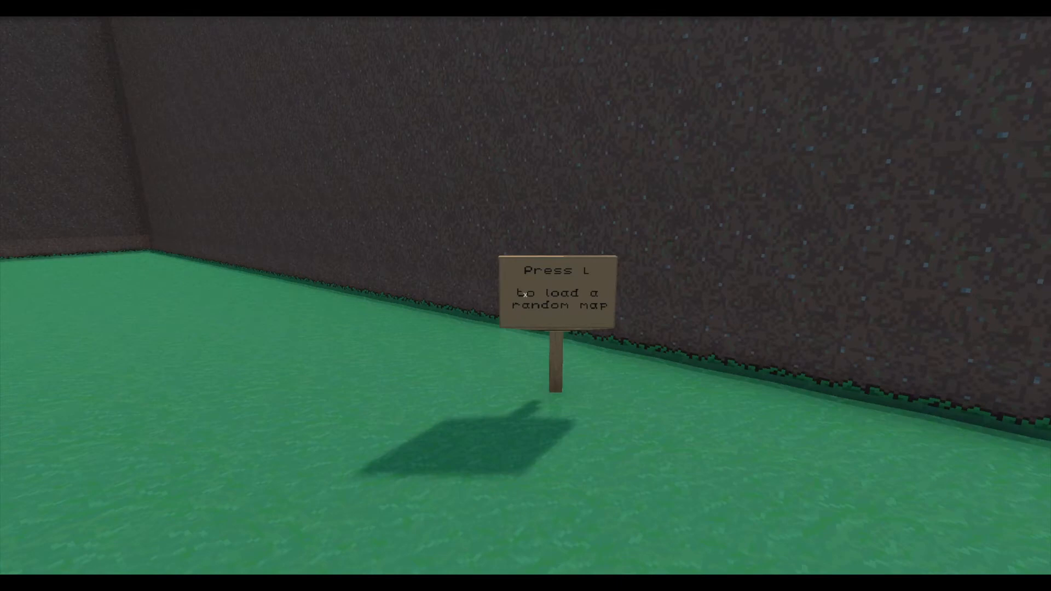
Walk to the sign and load a random parkour map with L
key("l")
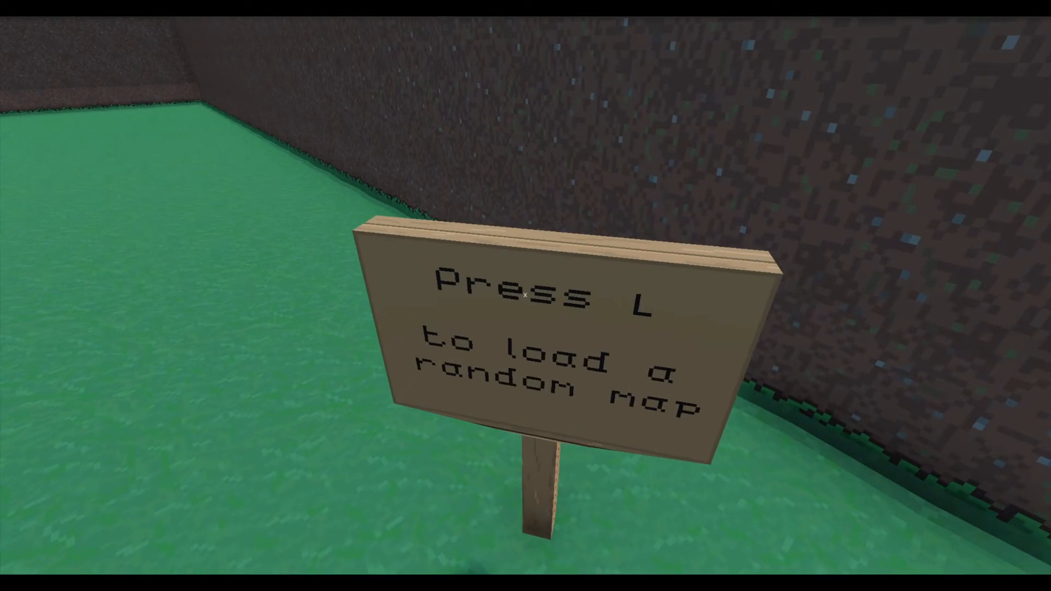
key("l")
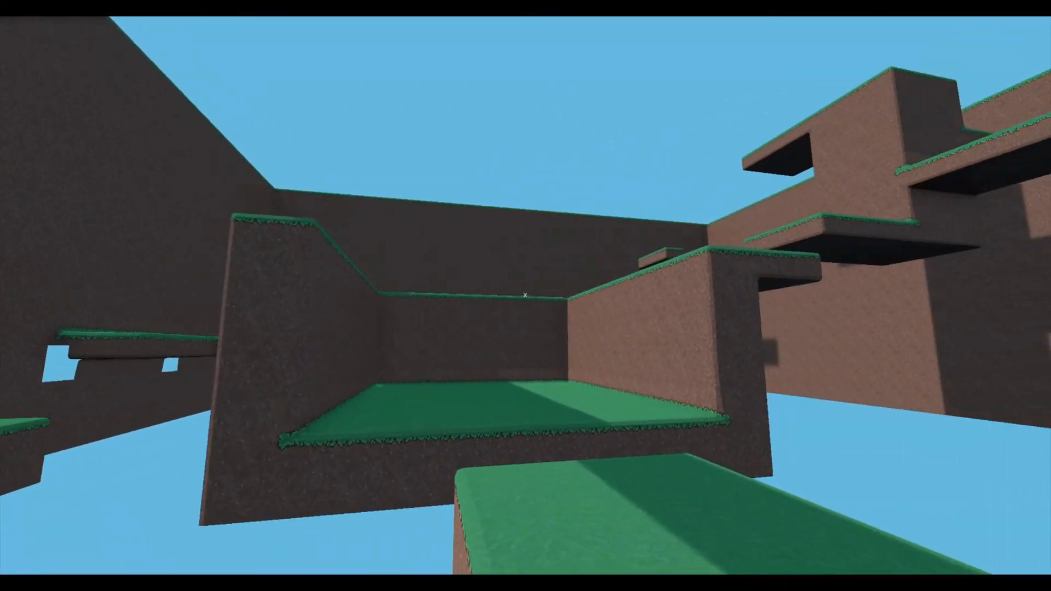
mouse_move(526, 296)
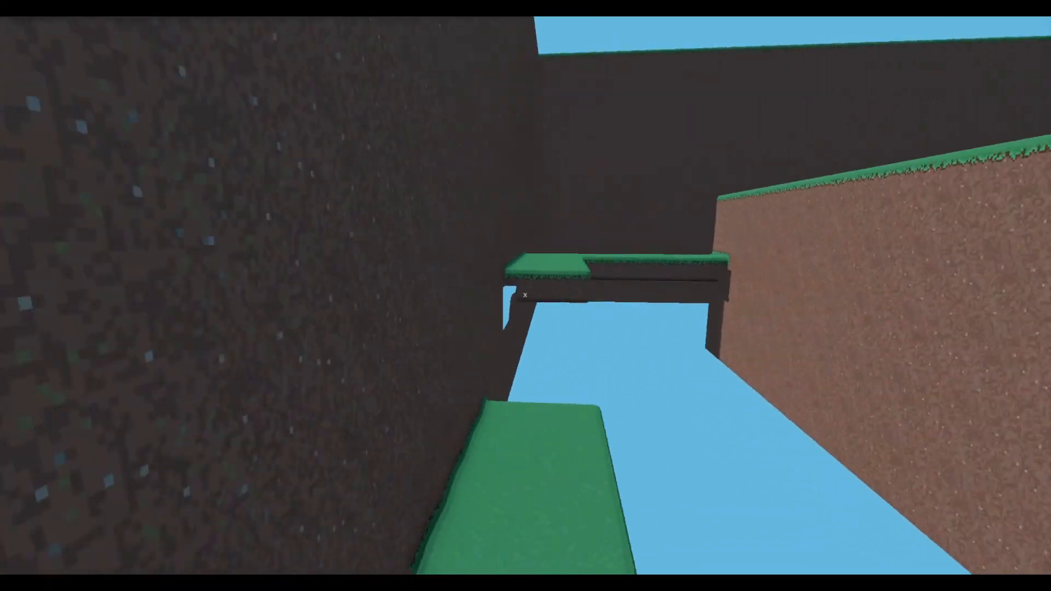
mouse_move(526, 296)
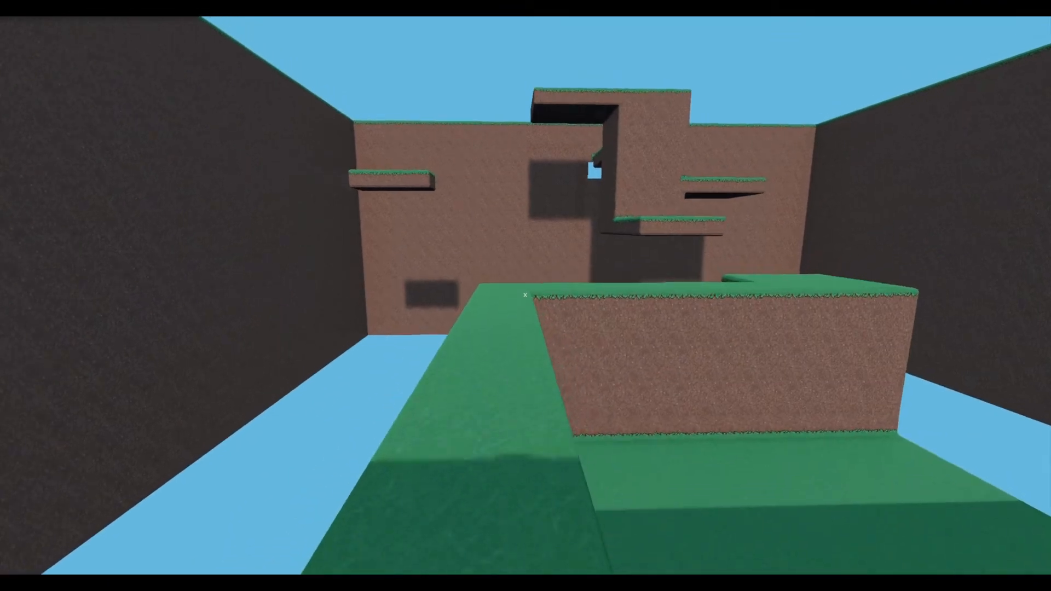
mouse_move(526, 296)
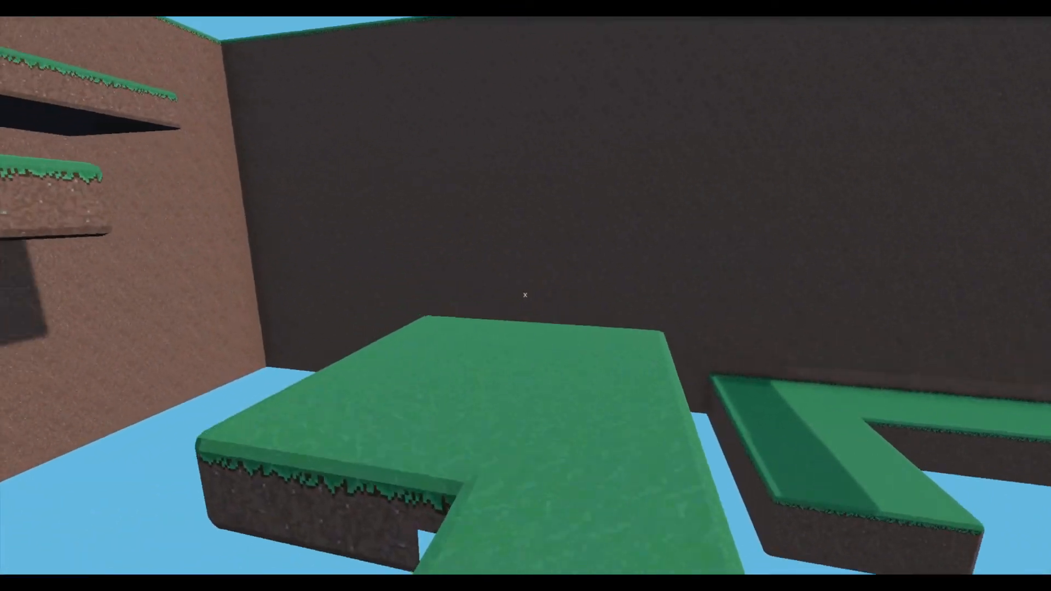
mouse_move(525, 296)
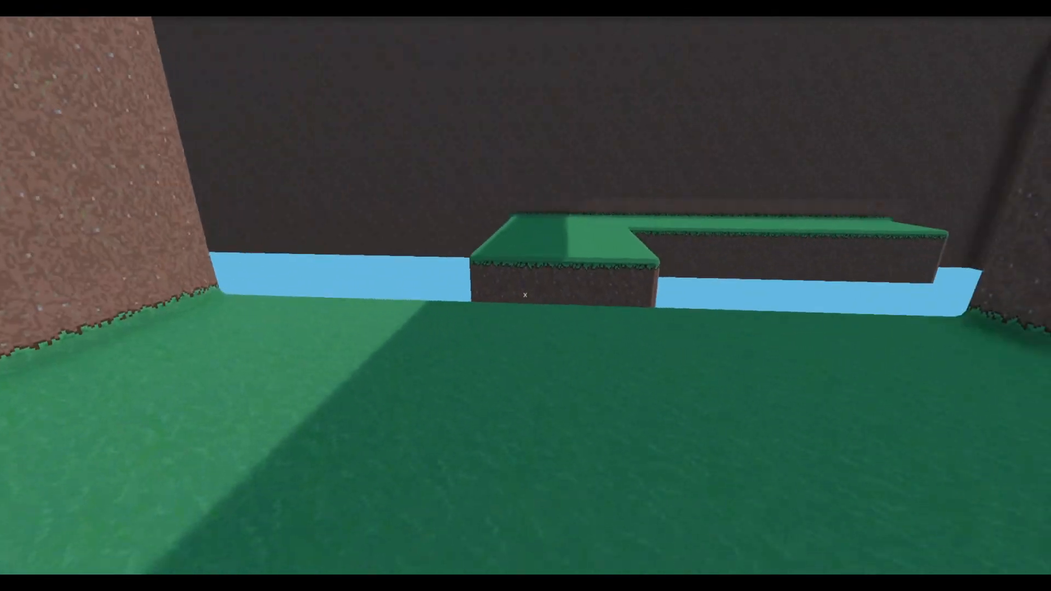
mouse_move(525, 296)
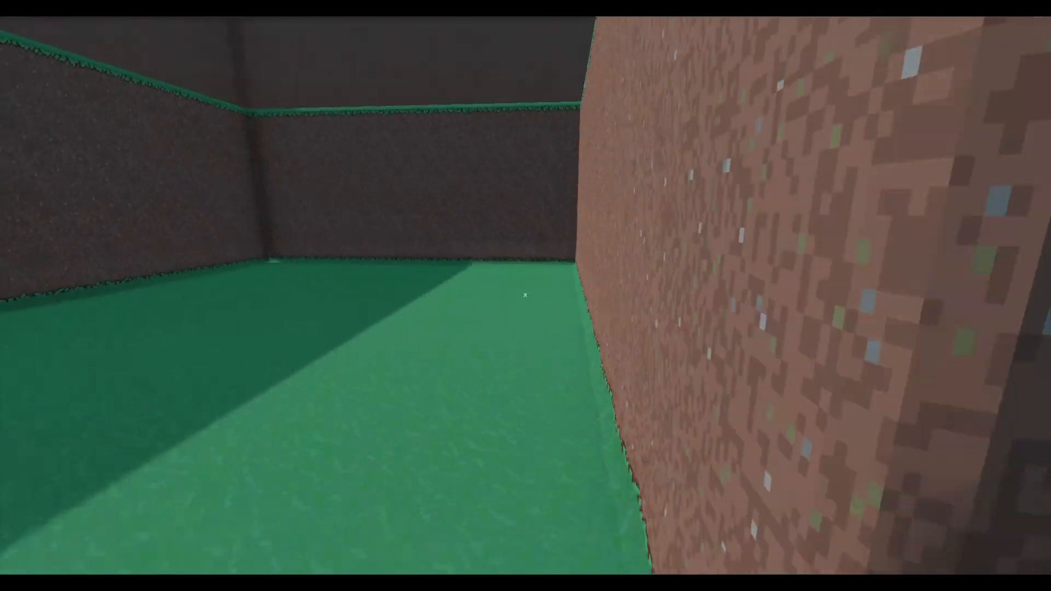
mouse_move(526, 296)
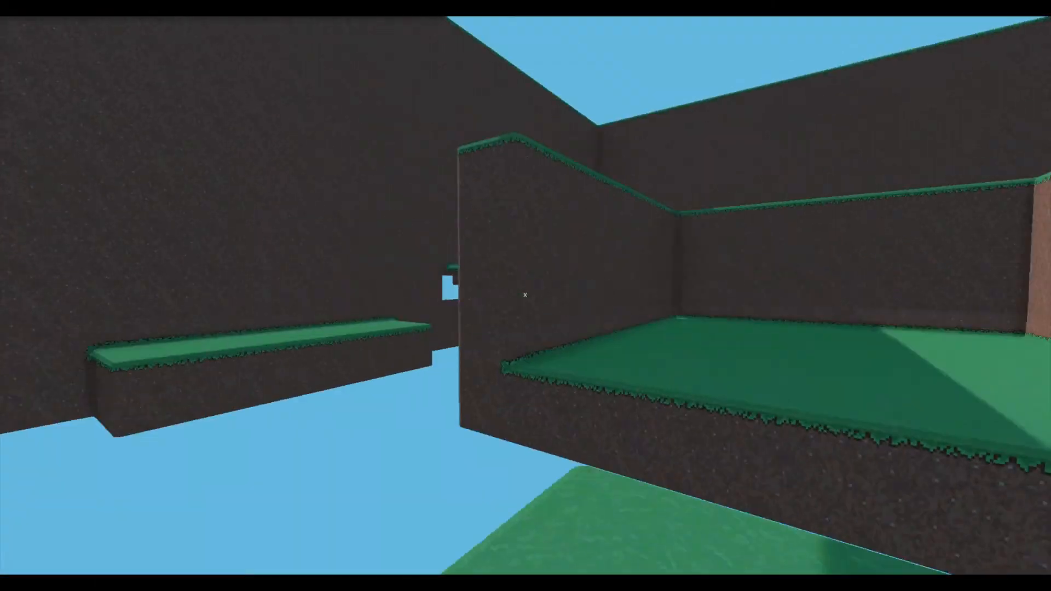
mouse_move(525, 295)
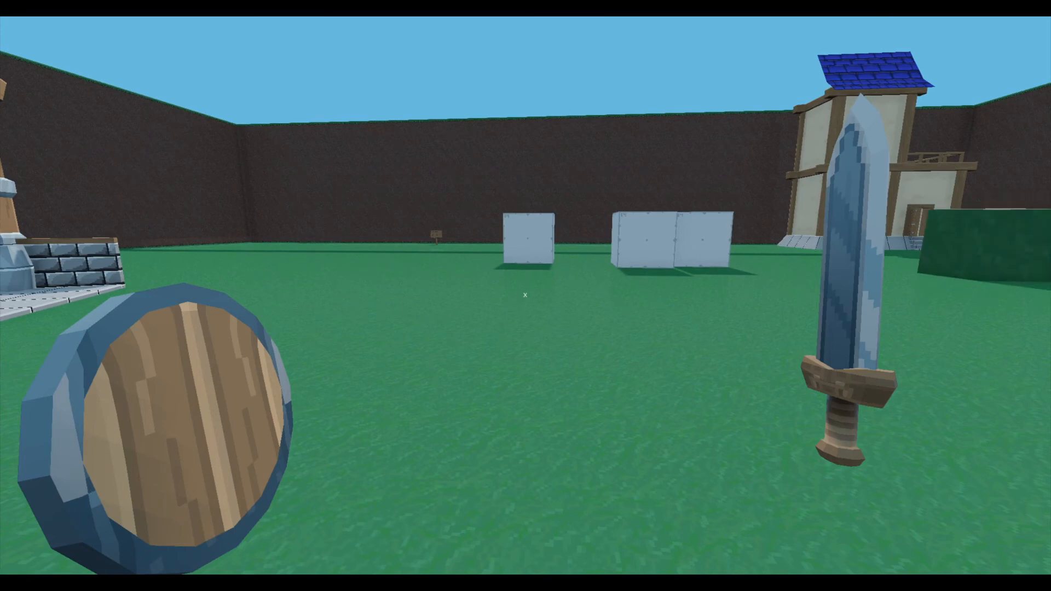
mouse_move(525, 295)
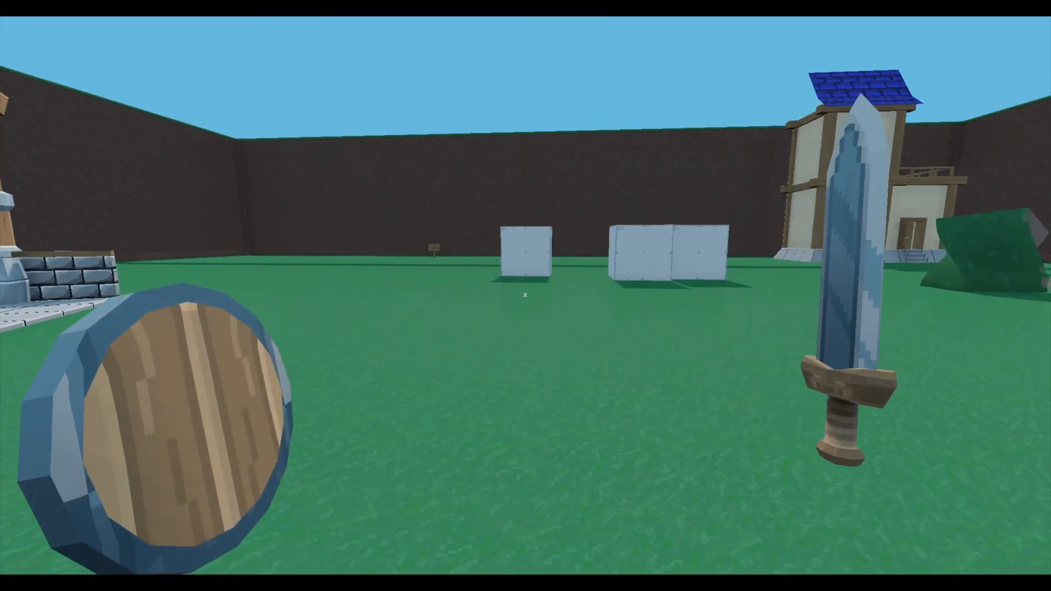
mouse_move(526, 295)
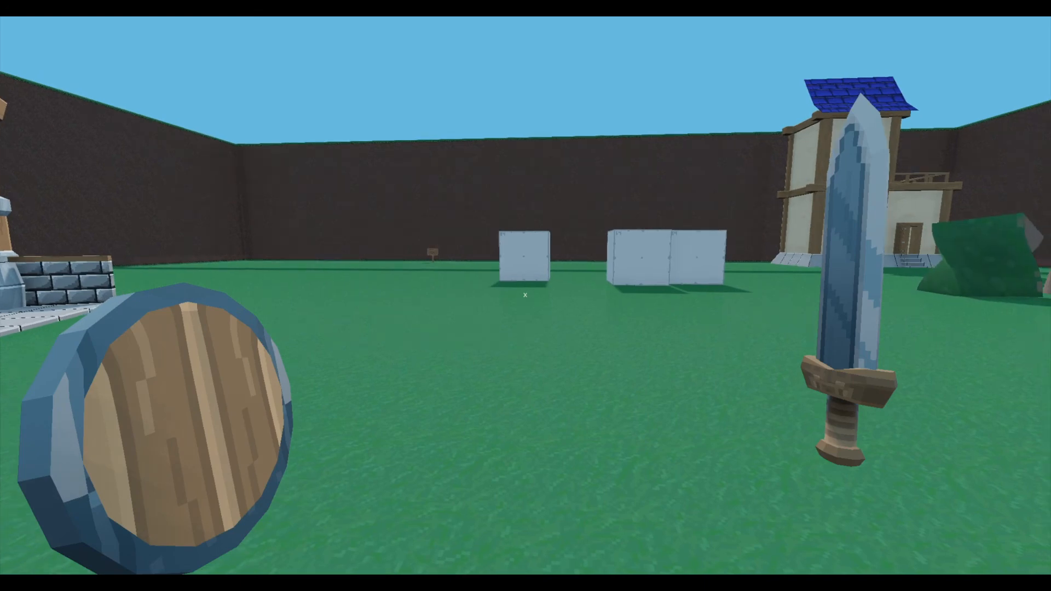